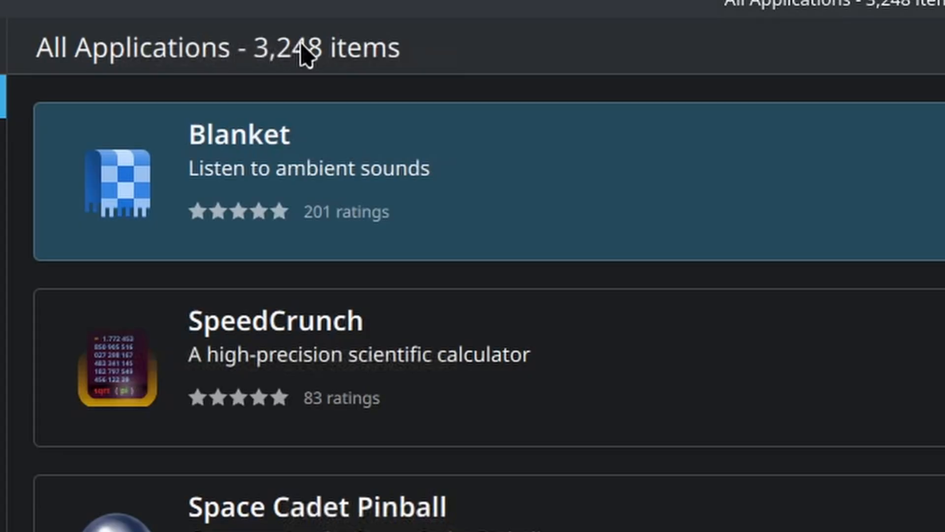
{"action": "mouse_move", "coordinate": [433, 88]}
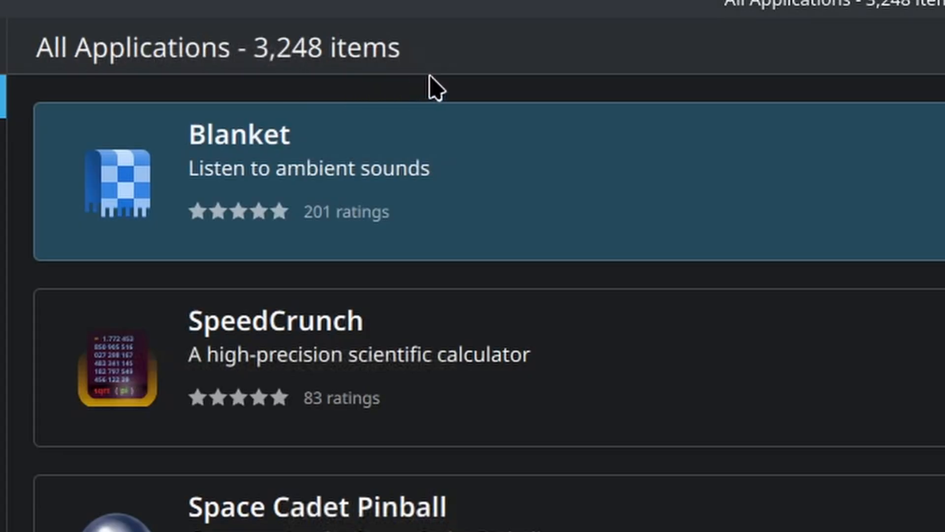
{"action": "scroll", "scroll_direction": "down", "scroll_amount": 3}
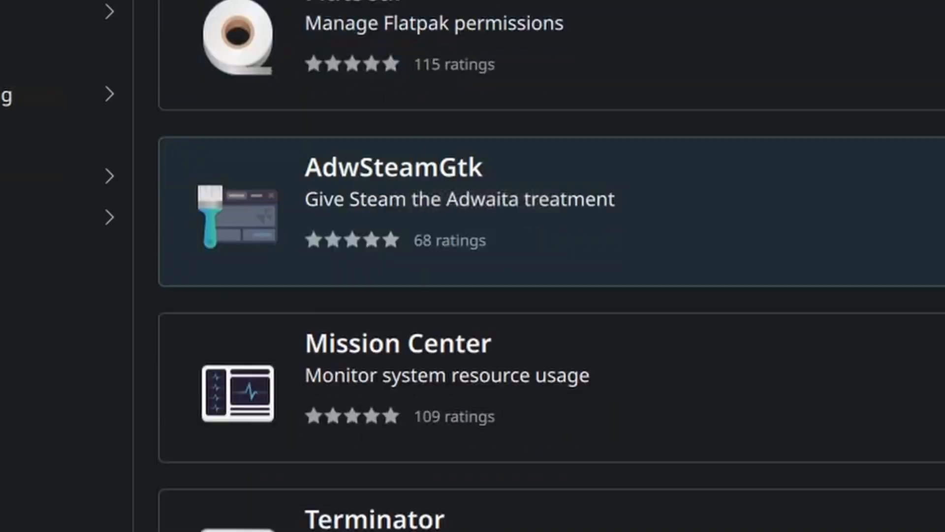
{"action": "scroll", "scroll_direction": "down", "scroll_amount": 3}
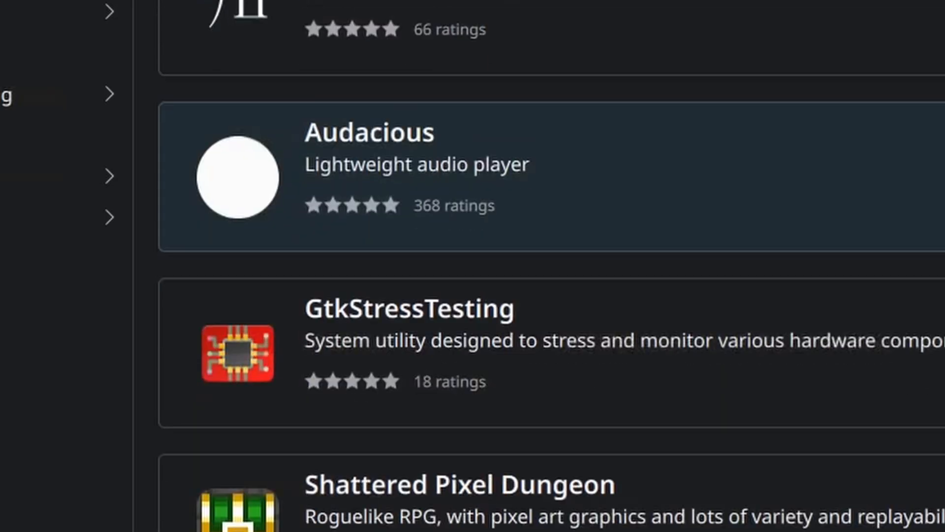
{"action": "scroll", "scroll_direction": "down", "scroll_amount": 3}
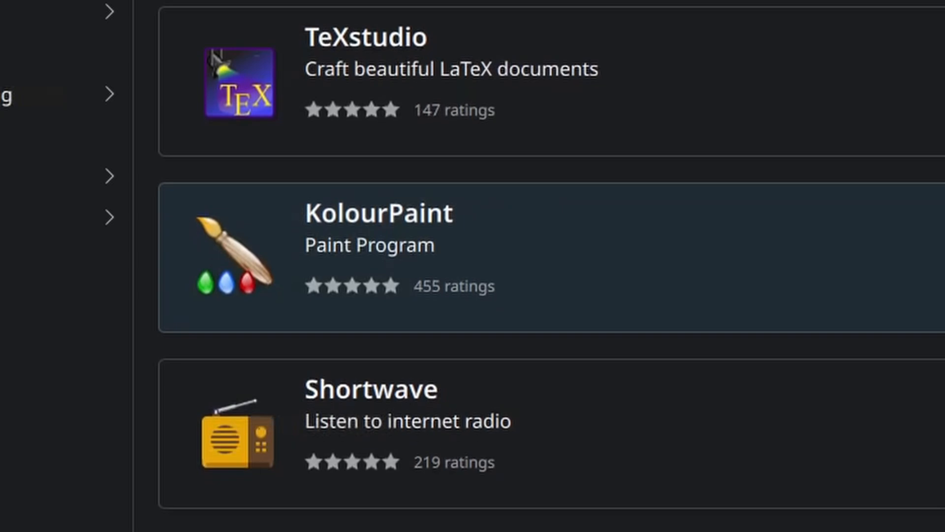
{"action": "scroll", "scroll_direction": "down", "scroll_amount": 3}
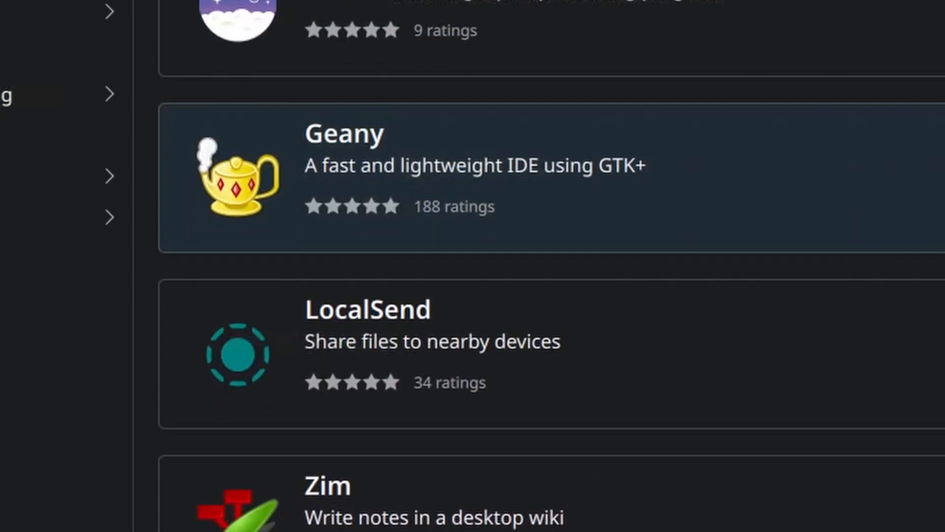
{"action": "scroll", "scroll_direction": "down", "scroll_amount": 3}
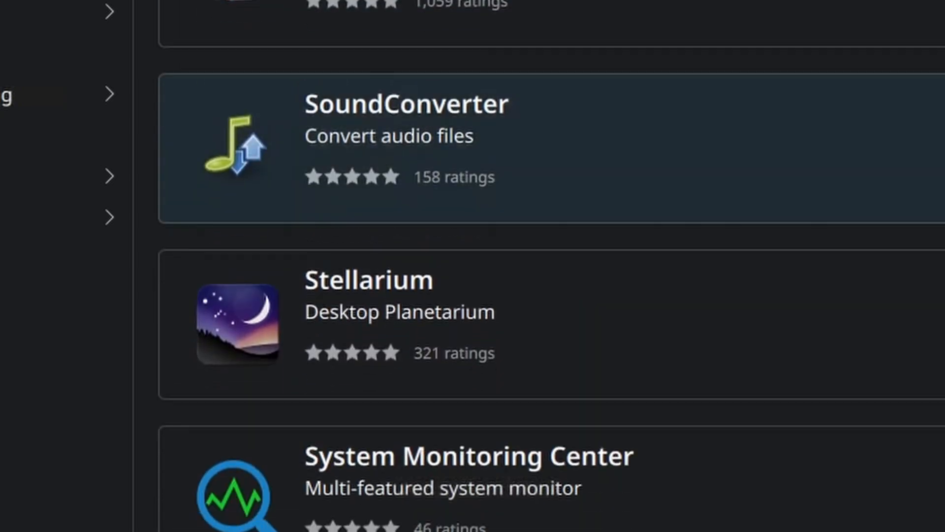
{"action": "scroll", "scroll_direction": "down", "scroll_amount": 3}
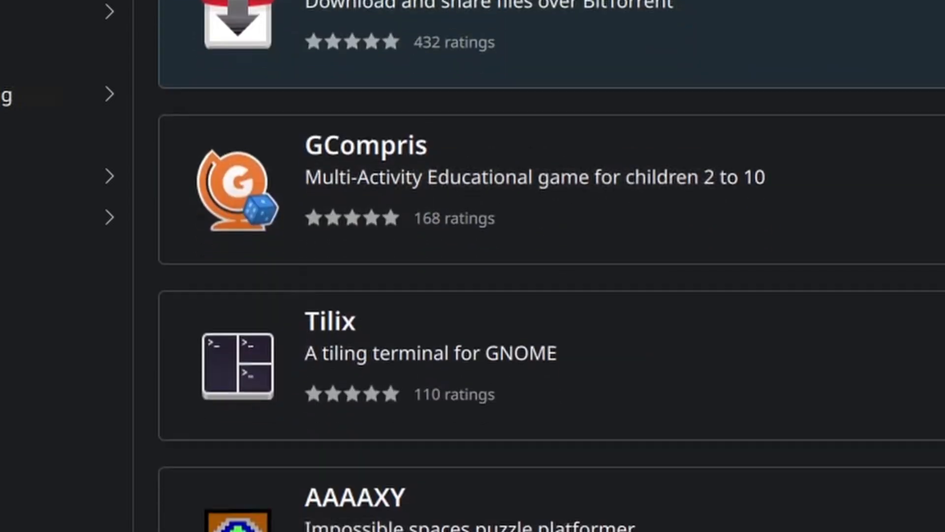